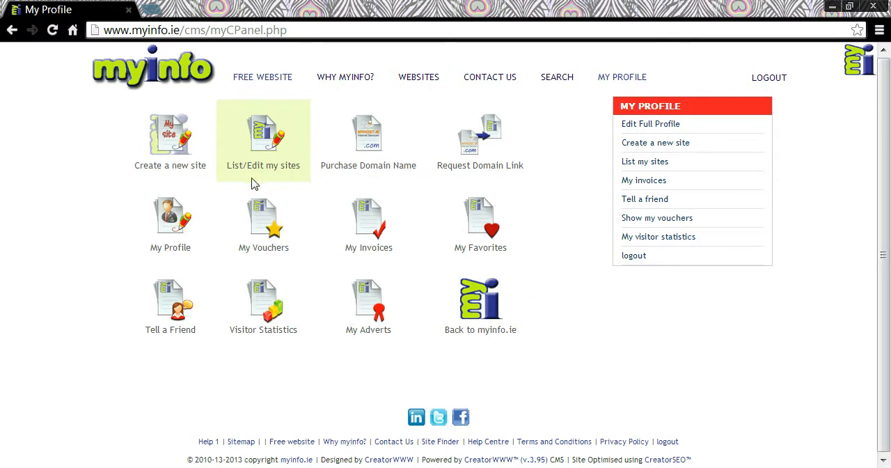
Open the Healthy-Irish-Food site from my sites and show its My Site settings sections
click(263, 136)
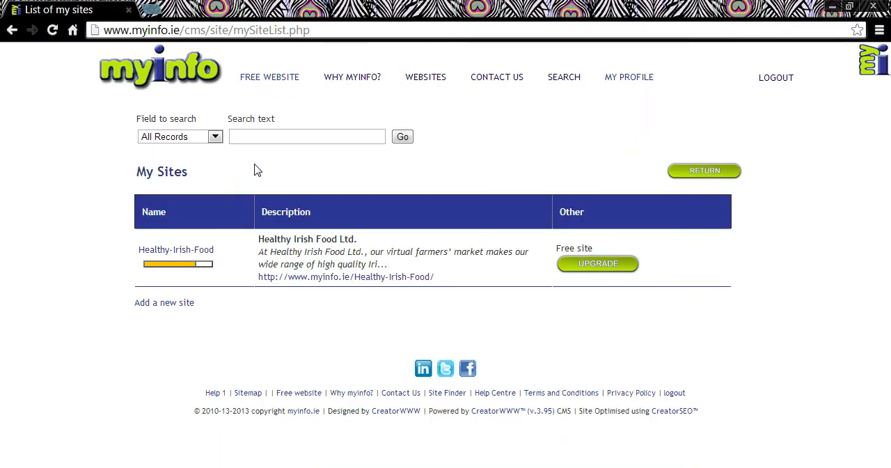
click(175, 249)
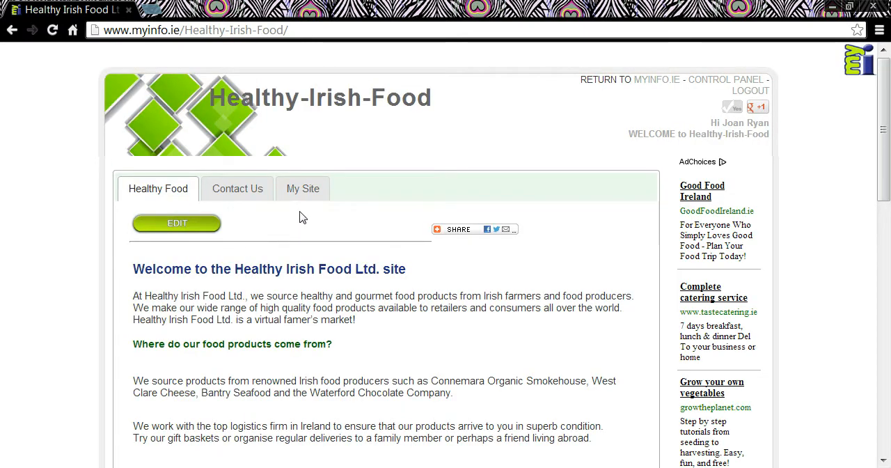
click(304, 188)
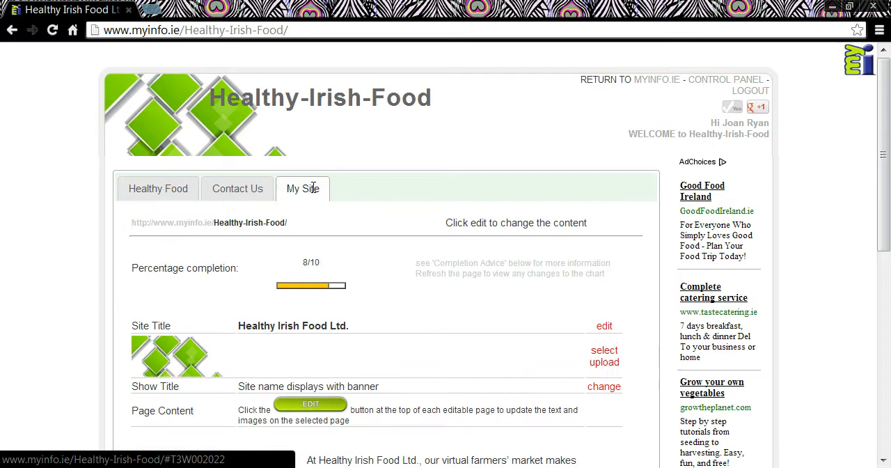
scroll(down, 3)
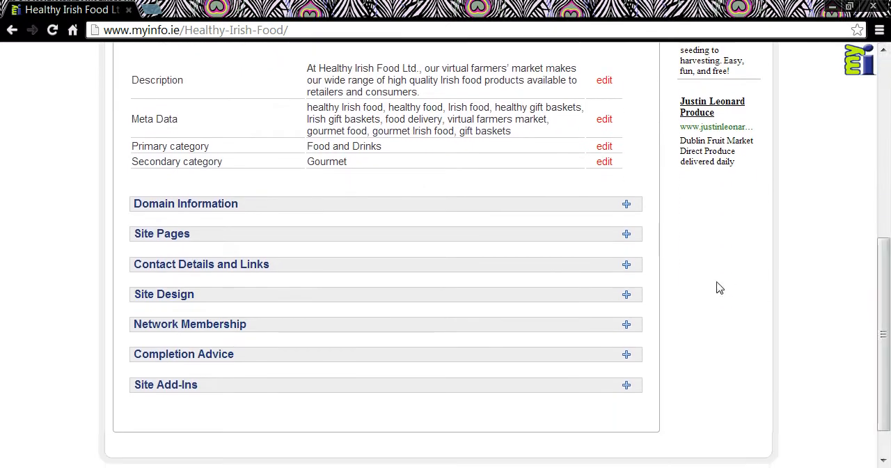
Expand Site Design to list the colours, background image and fonts
click(625, 294)
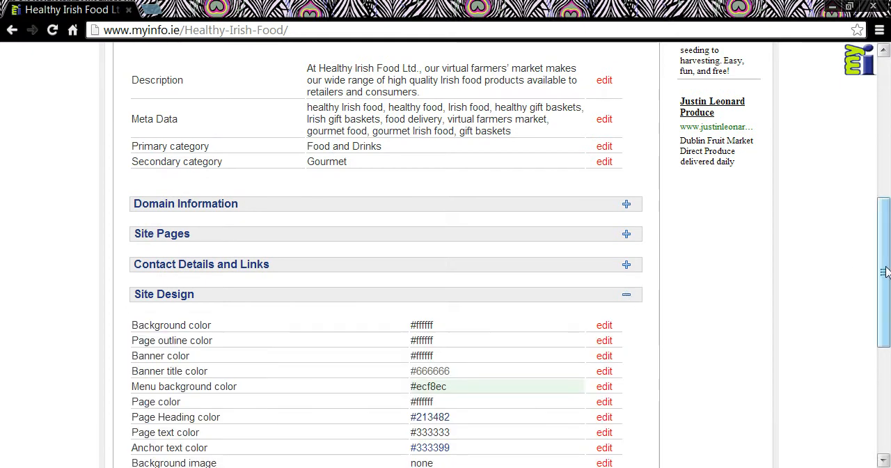
scroll(down, 3)
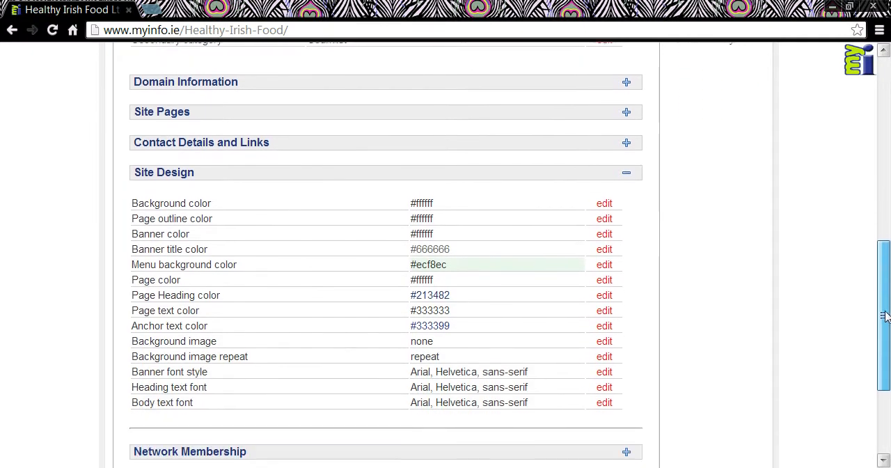
scroll(down, 3)
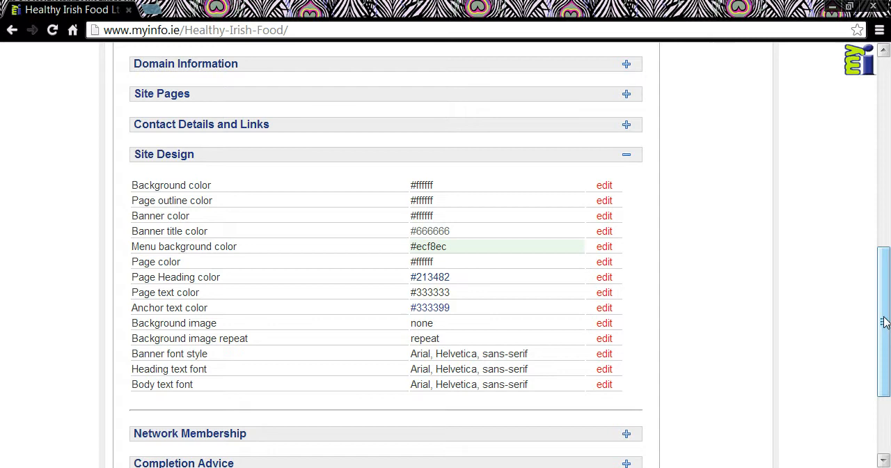
mouse_move(604, 184)
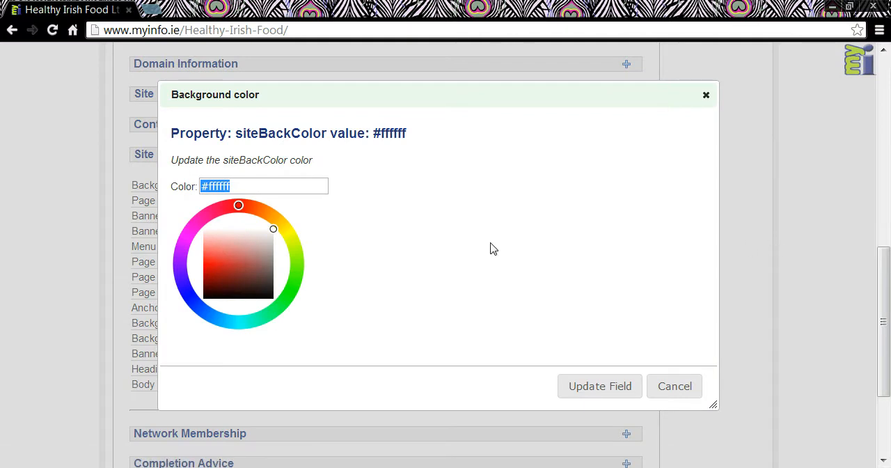
Change the site background colour from white to golden yellow #facc47
click(263, 186)
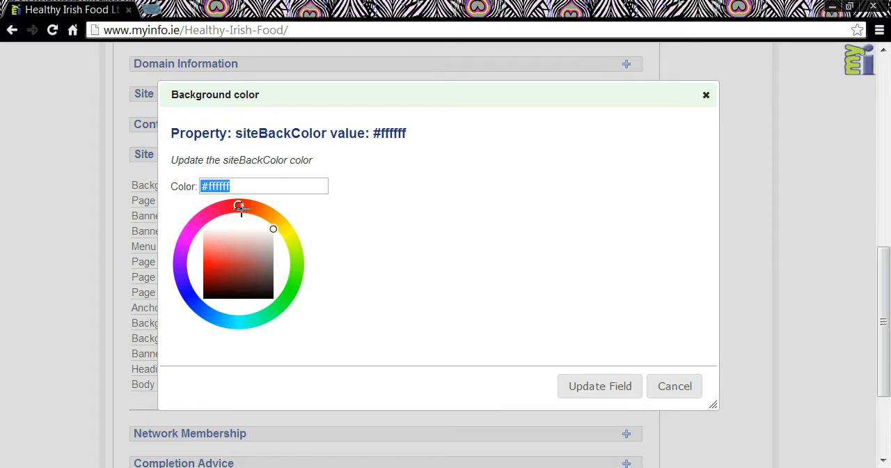
click(284, 225)
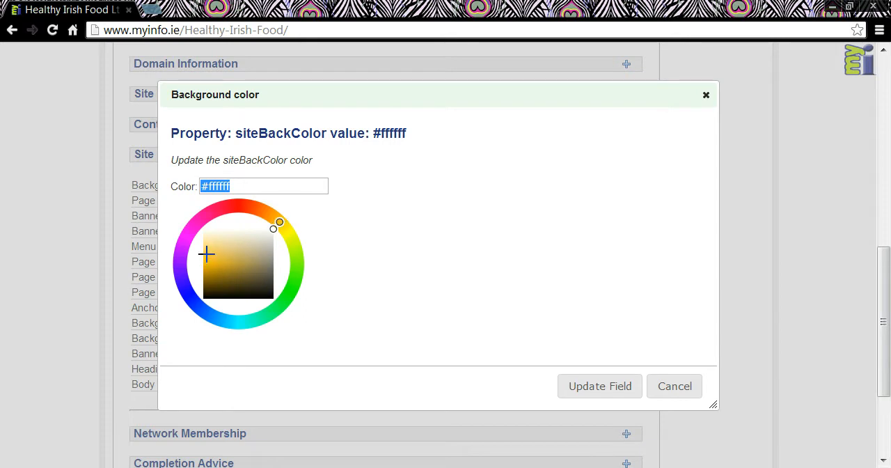
click(206, 254)
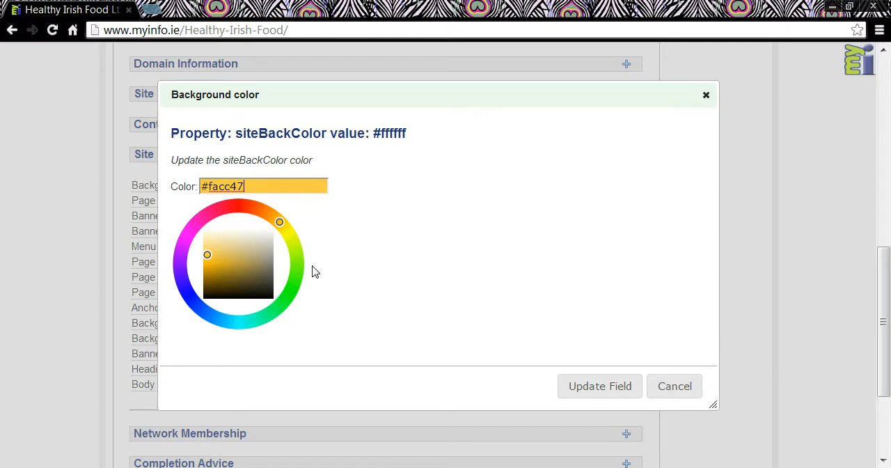
mouse_move(376, 295)
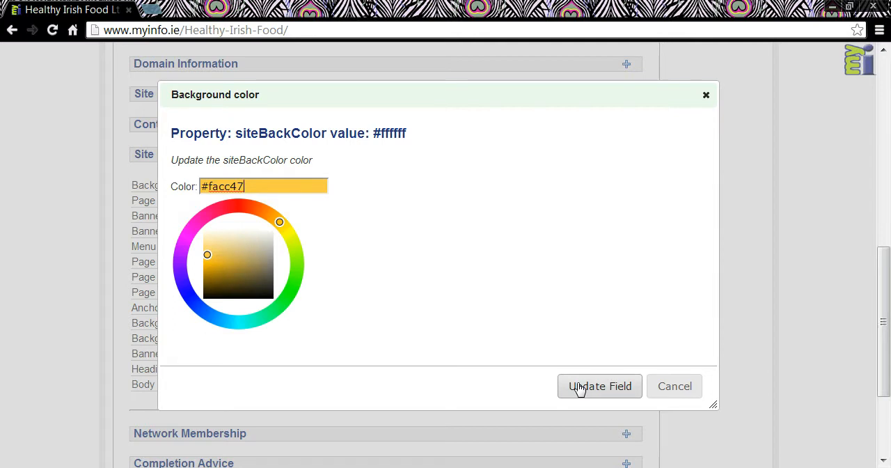
mouse_move(581, 398)
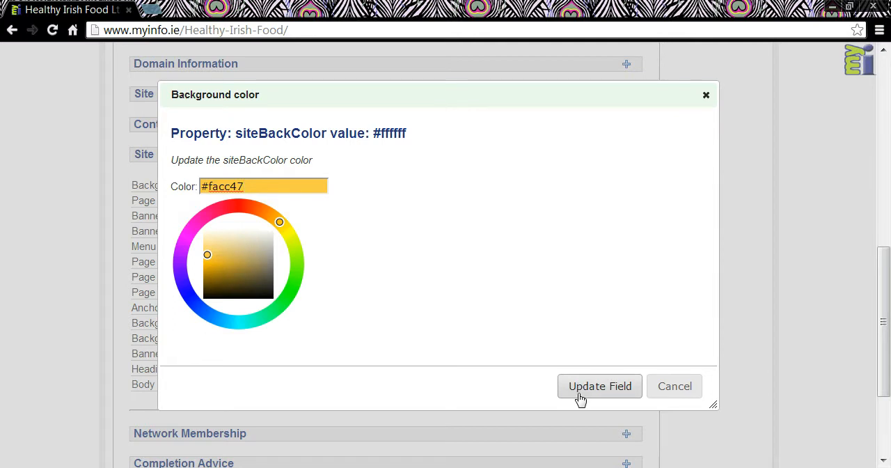
click(599, 386)
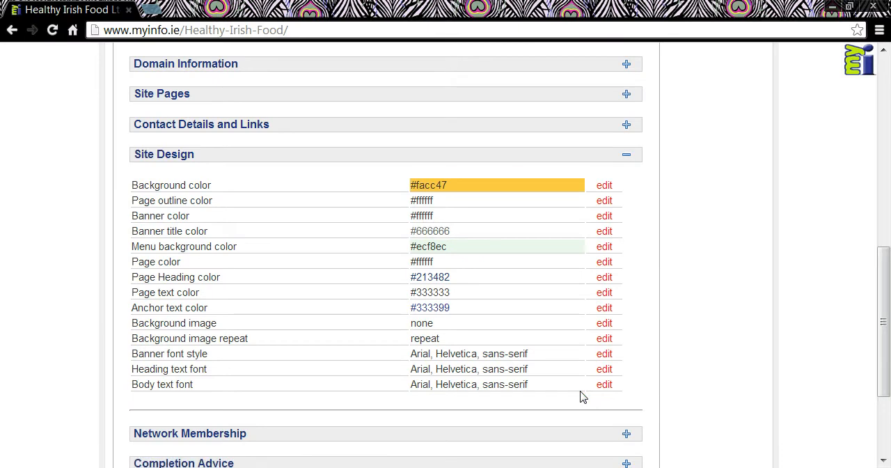
Reload the site to see the yellow background and return to the Site Design list
click(604, 384)
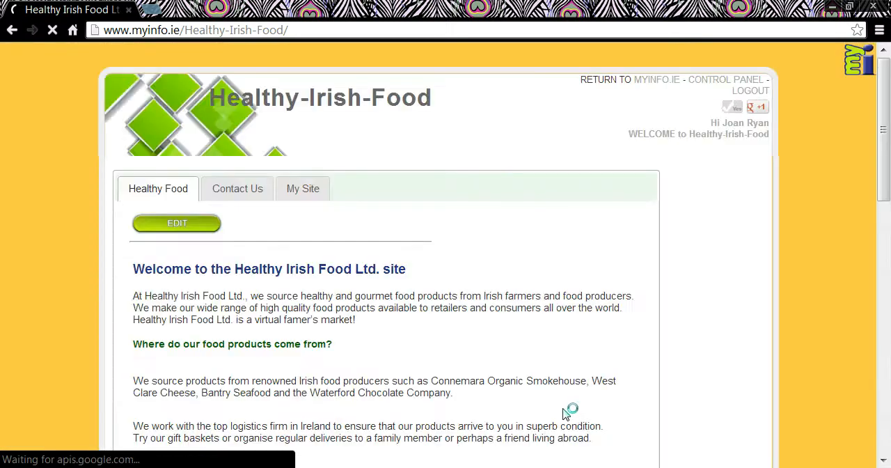
scroll(down, 3)
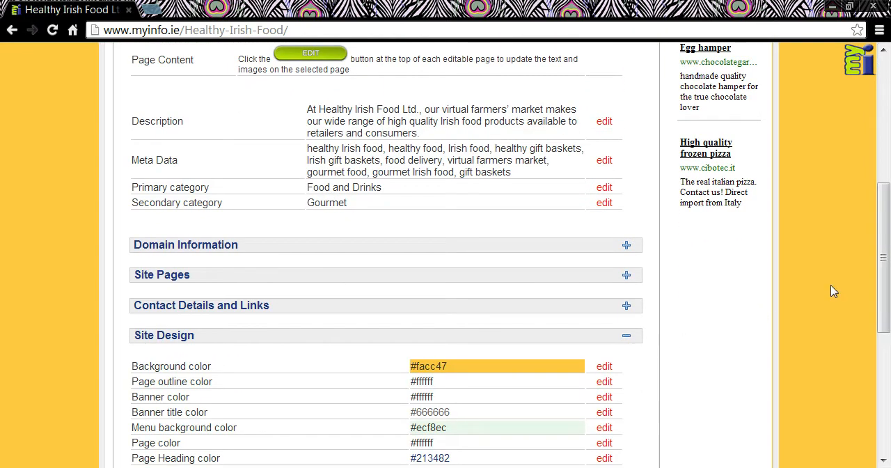
scroll(down, 3)
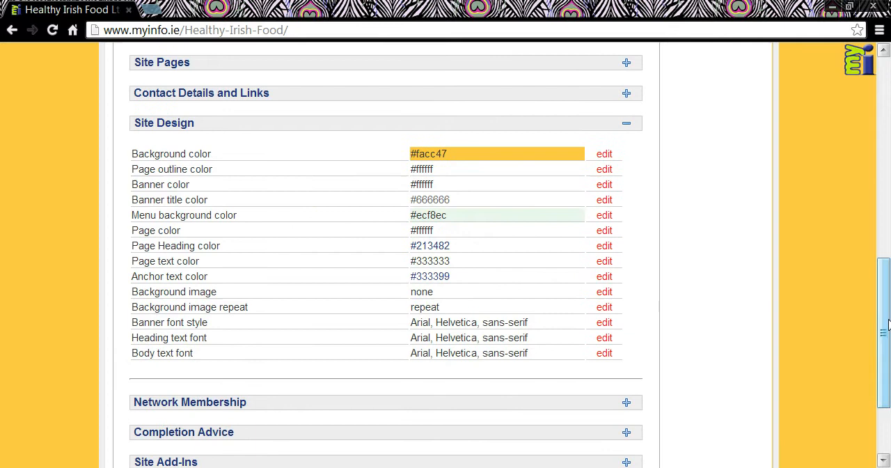
mouse_move(604, 231)
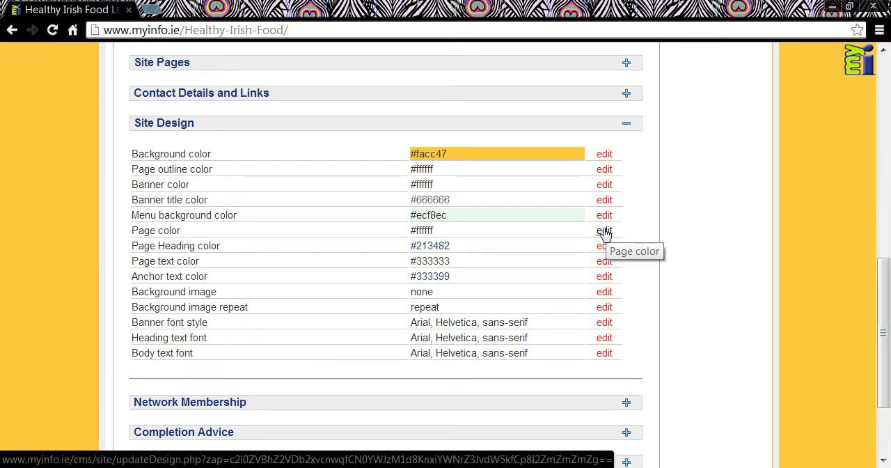
mouse_move(568, 249)
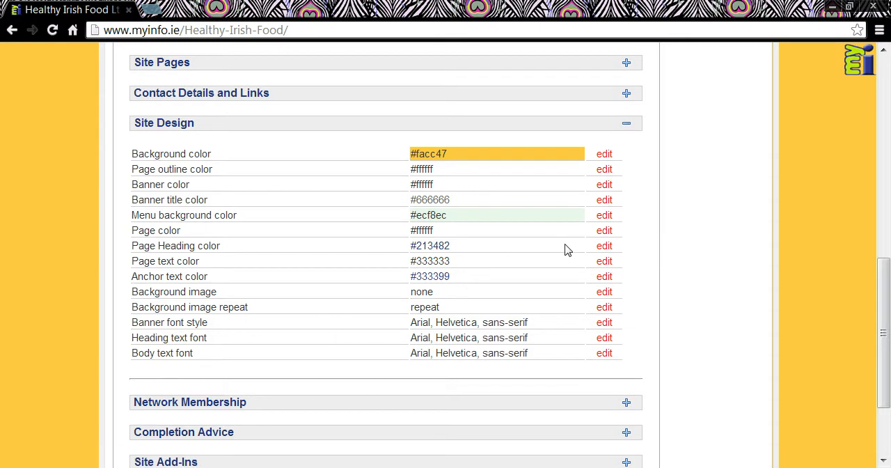
mouse_move(234, 300)
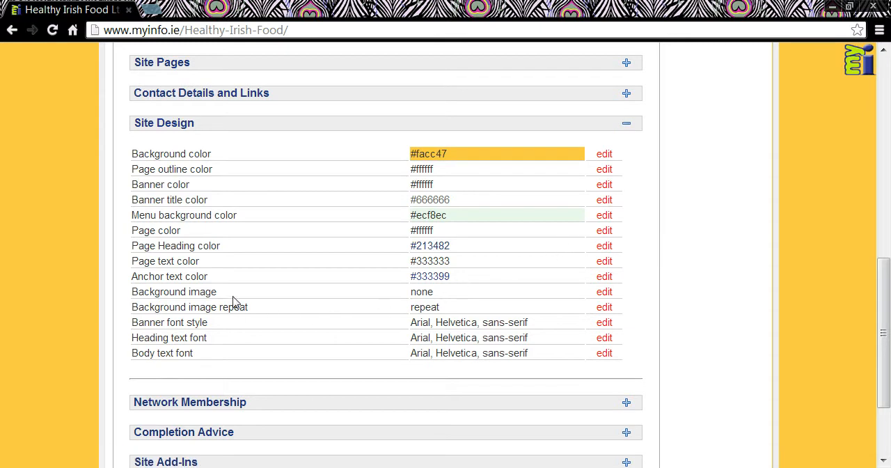
Set the yellow-flower field photo as the repeating background image with colour #facc47
click(605, 153)
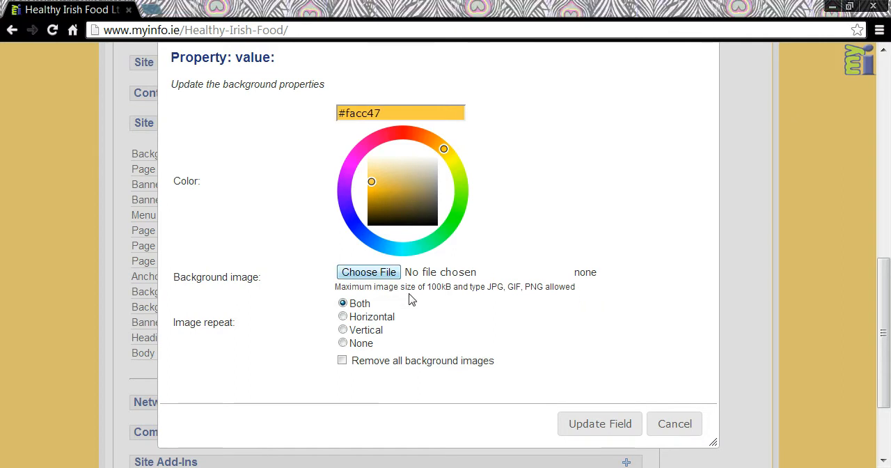
click(368, 272)
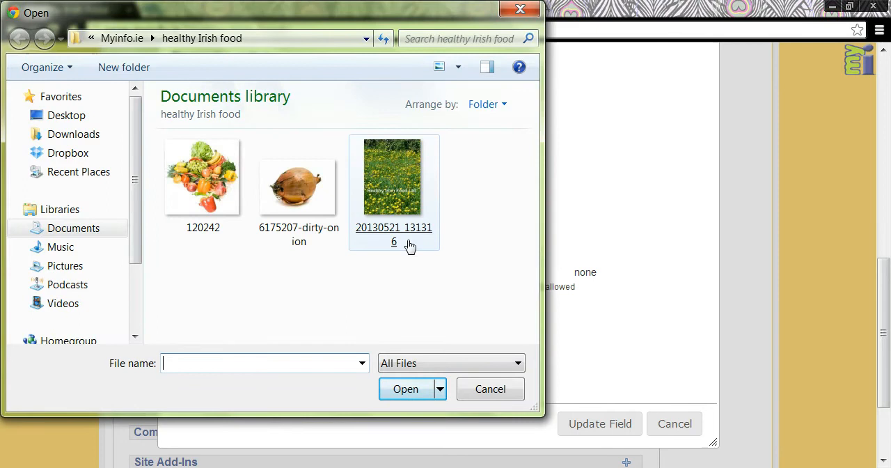
mouse_move(411, 234)
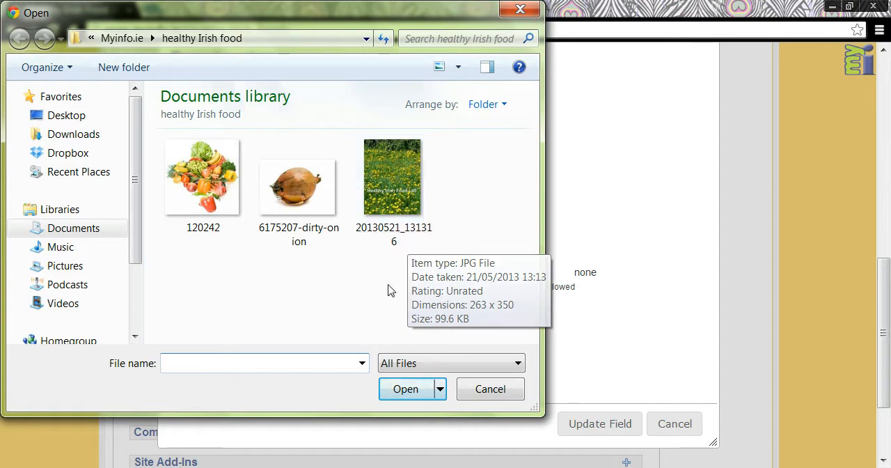
click(392, 179)
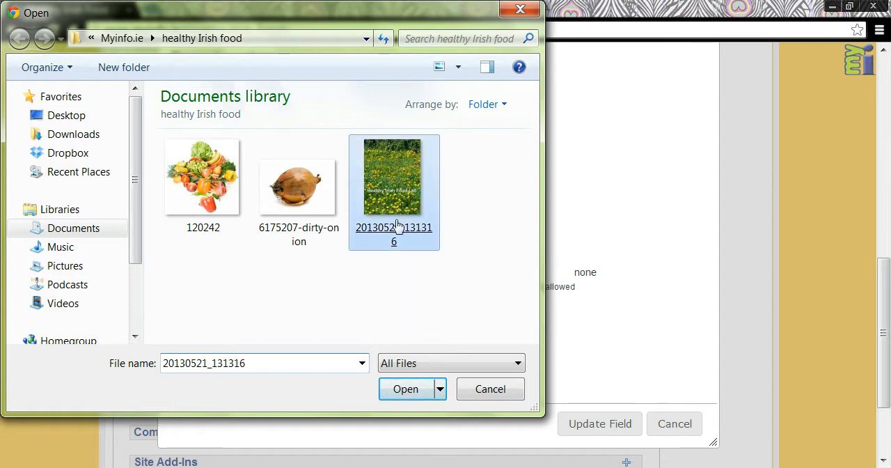
click(405, 388)
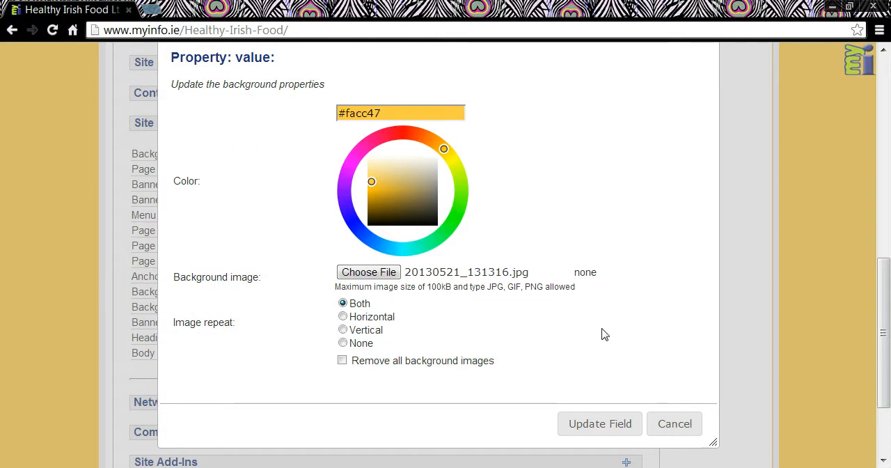
mouse_move(587, 340)
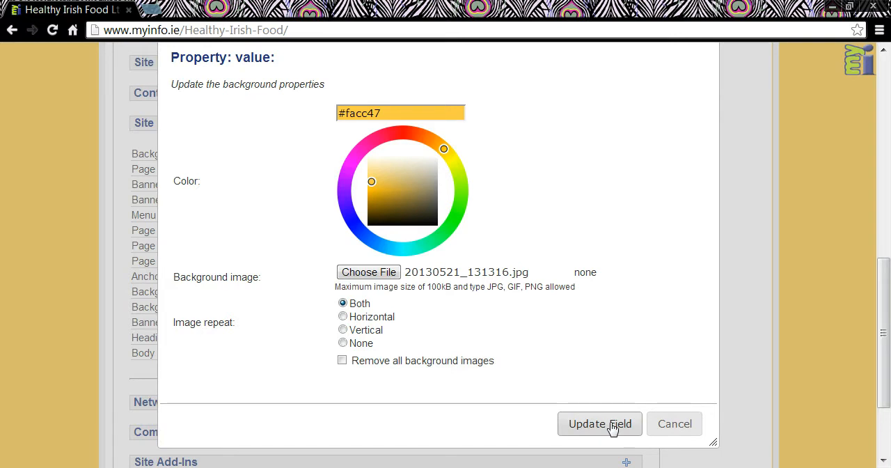
click(599, 423)
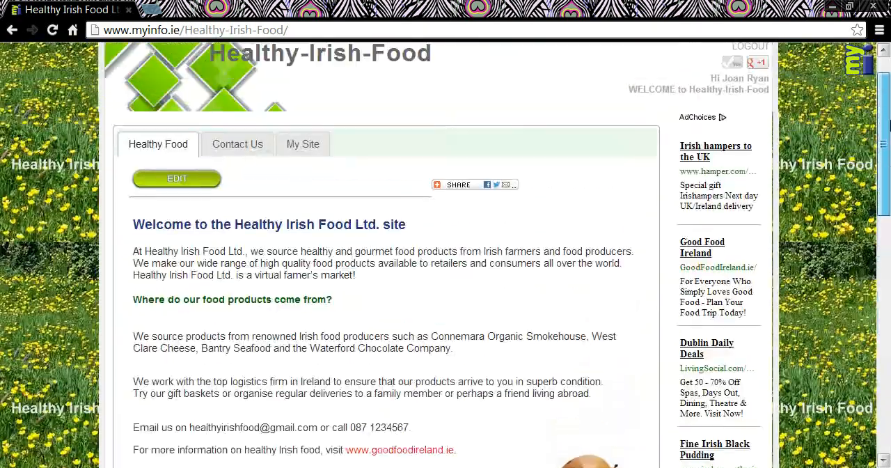
Return to My Site's Site Design list and start editing the Banner colour
click(304, 145)
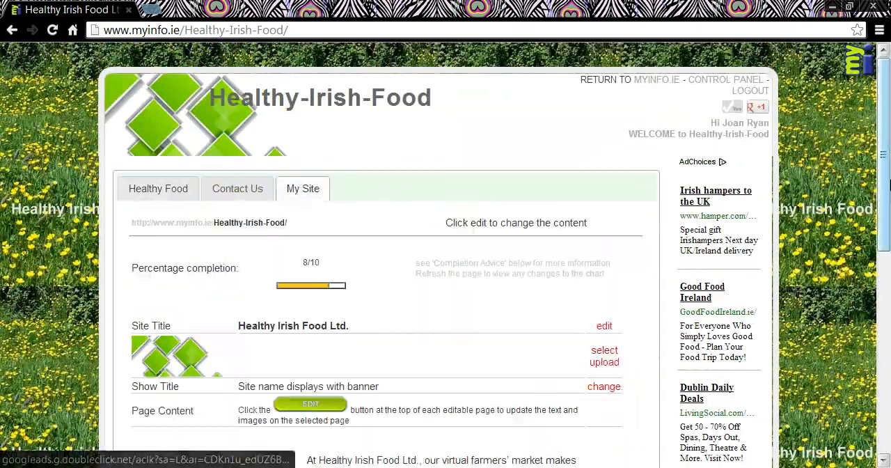
scroll(down, 3)
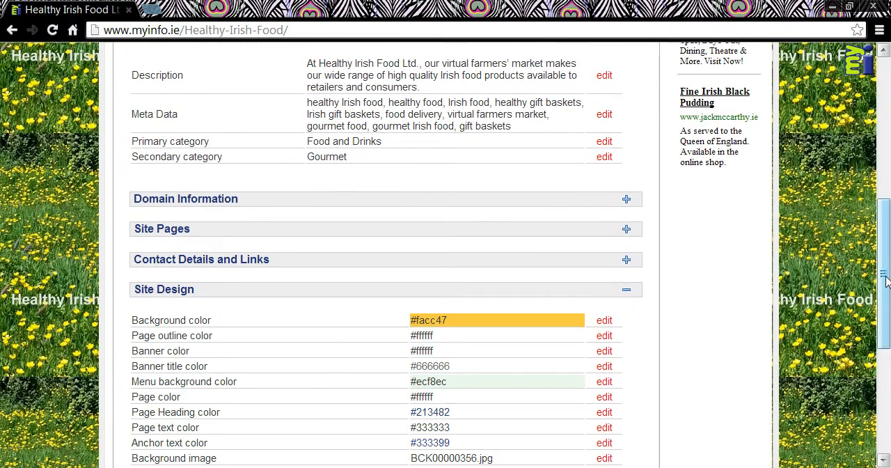
scroll(down, 3)
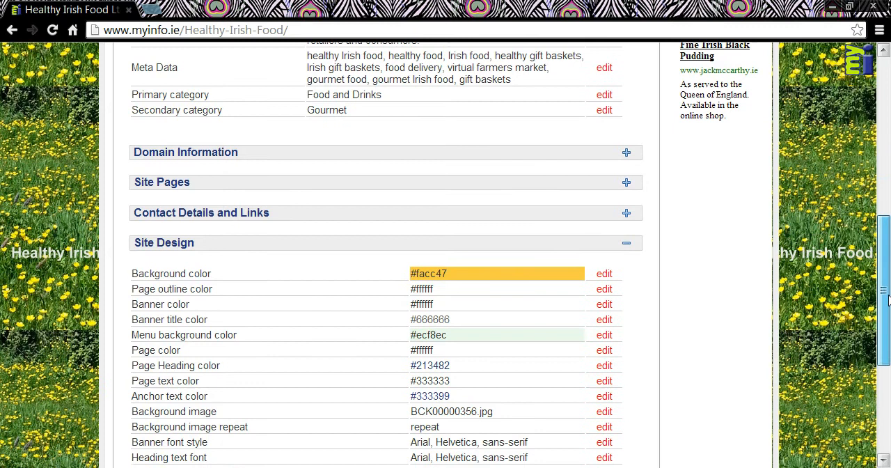
scroll(down, 3)
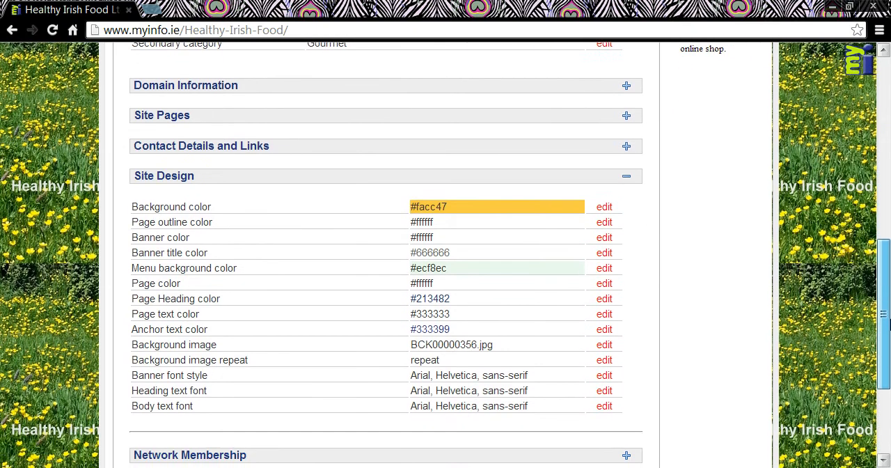
scroll(down, 3)
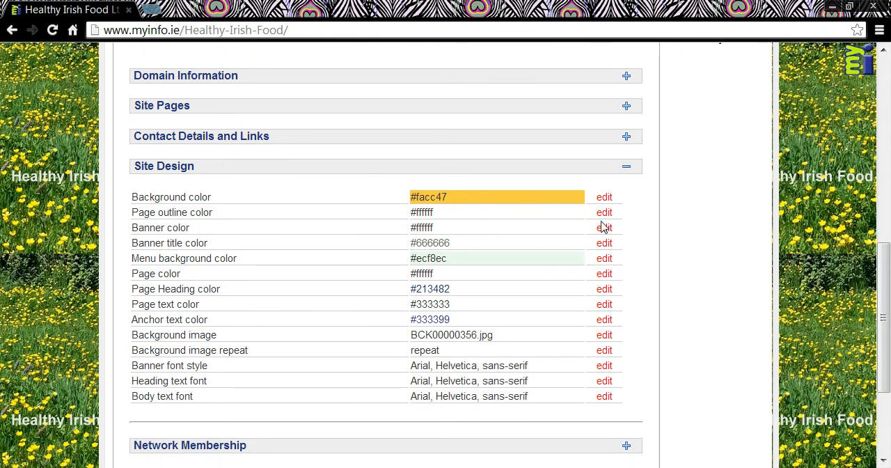
click(604, 227)
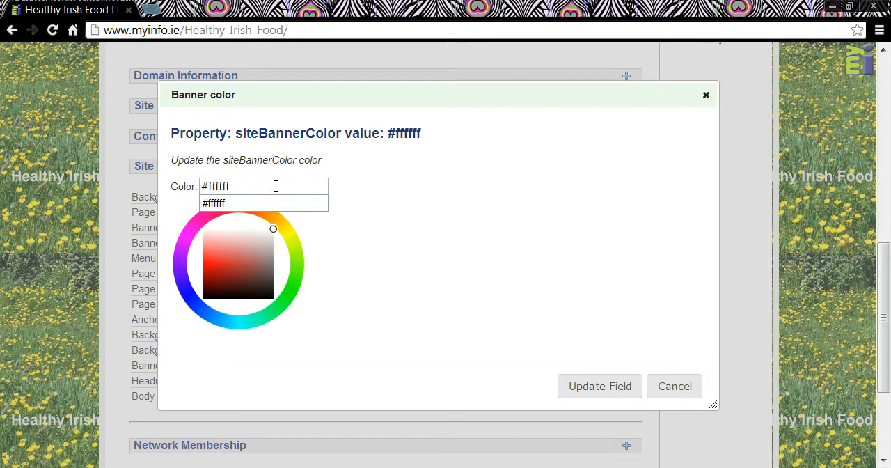
Set the banner colour to pale yellow #fef068 and view it on the reloaded site
text(#fef068)
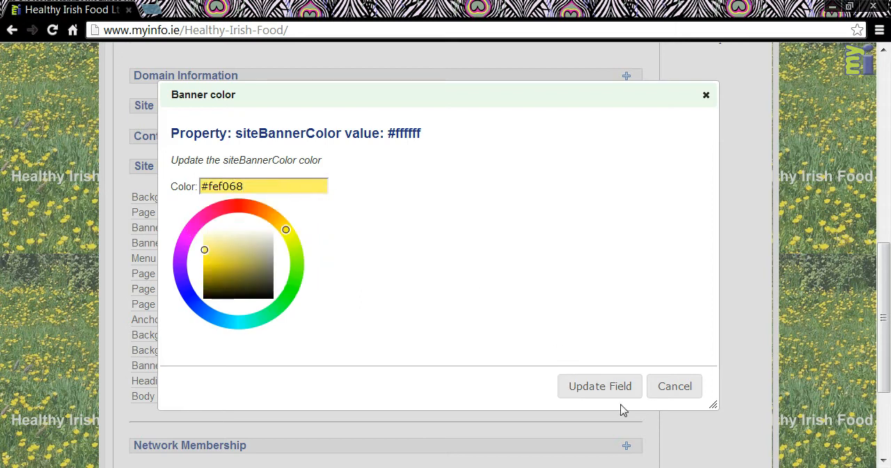
click(599, 386)
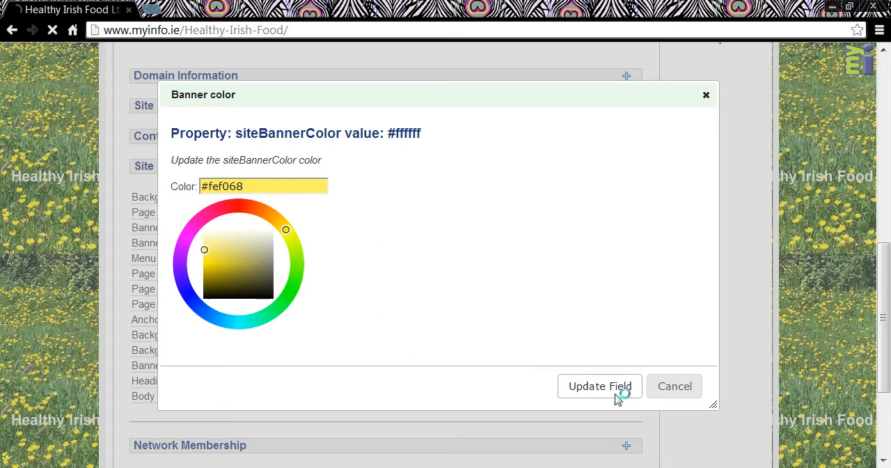
click(599, 386)
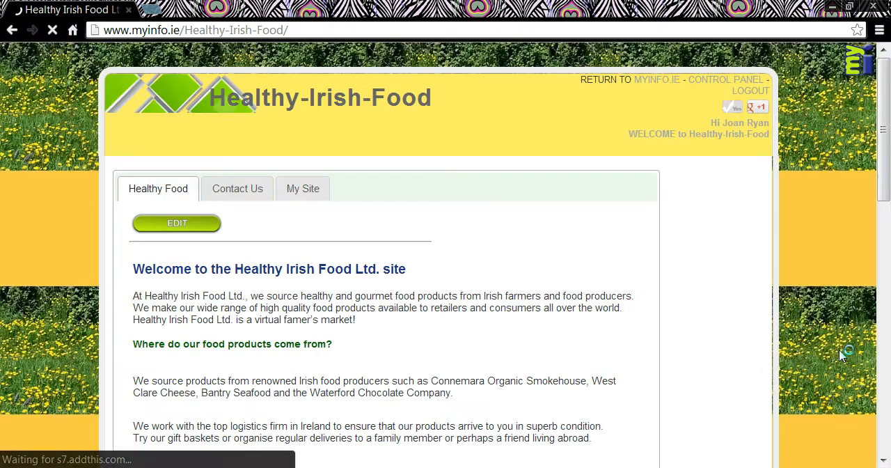
scroll(down, 3)
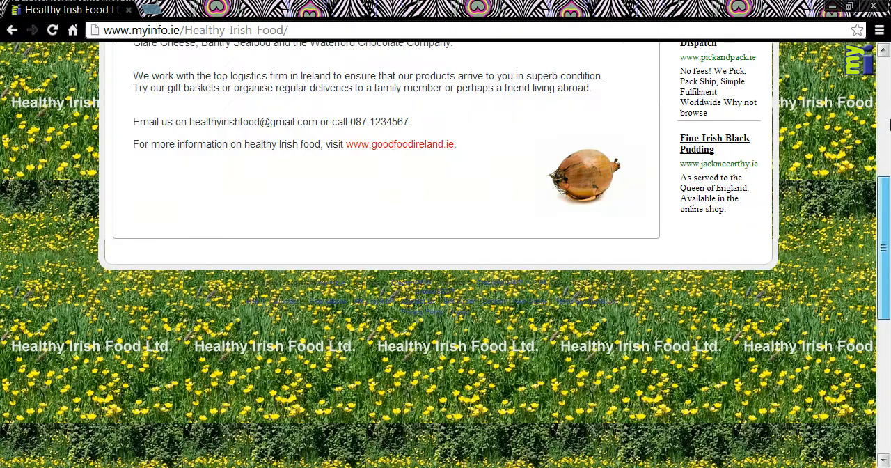
scroll(up, 3)
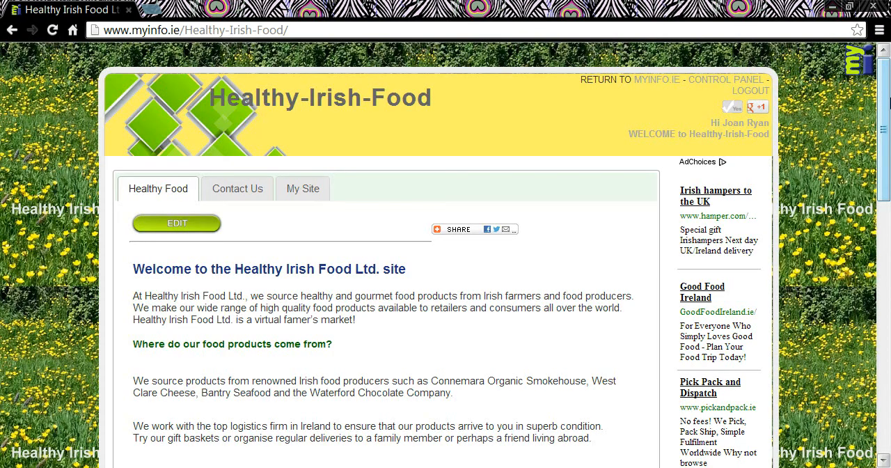
Go back to the site's settings page and its Site Design colours
click(304, 188)
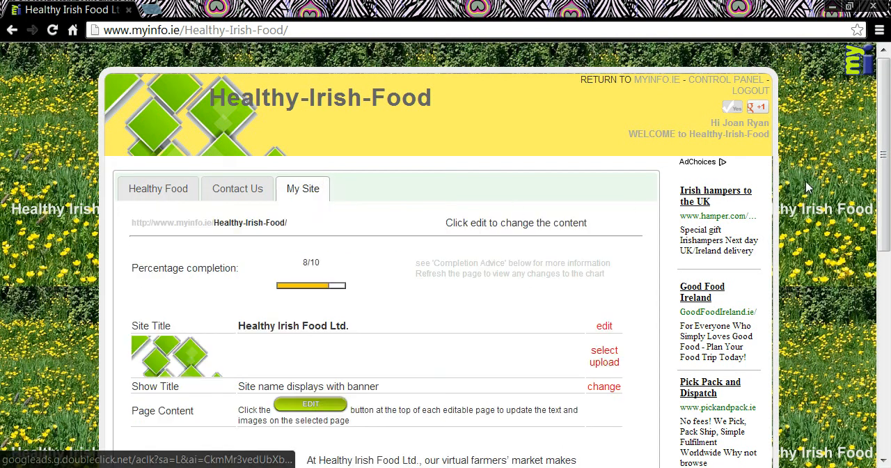
scroll(down, 3)
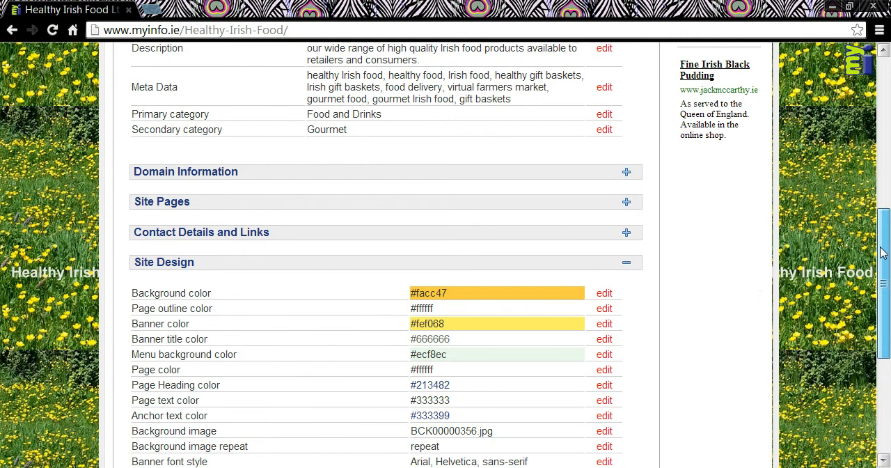
scroll(down, 3)
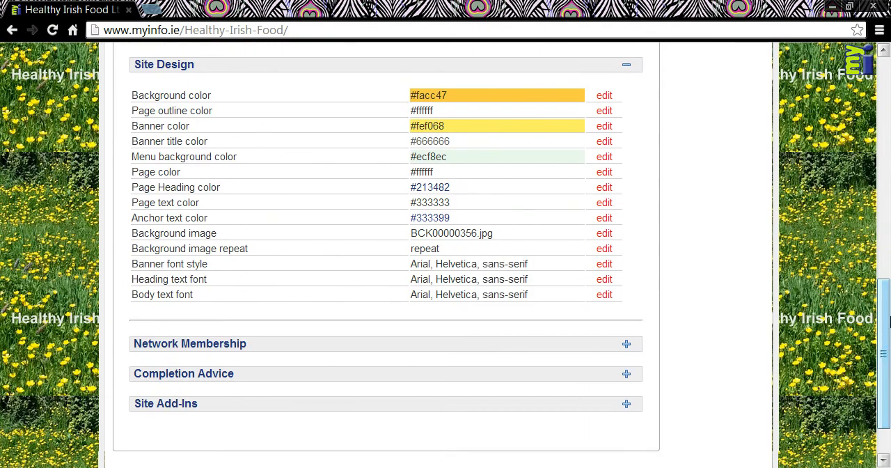
mouse_move(605, 155)
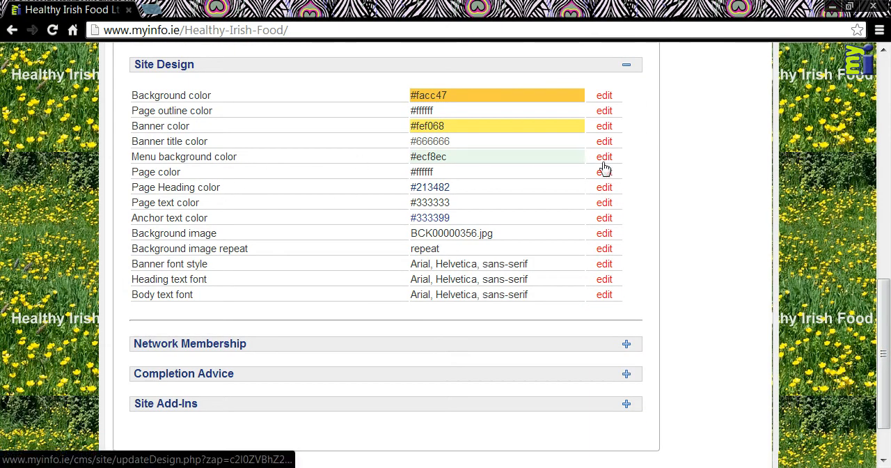
mouse_move(604, 156)
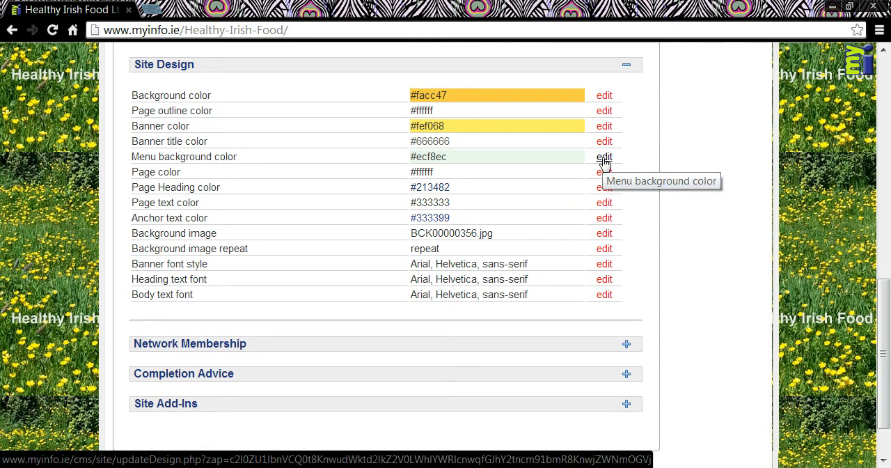
Set the menu background colour to orange #fb9e46
click(605, 156)
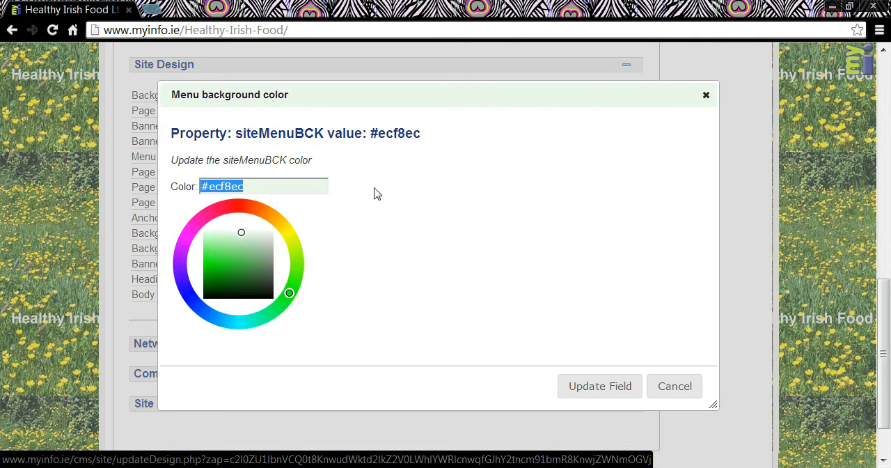
click(270, 215)
text(#fb9e46)
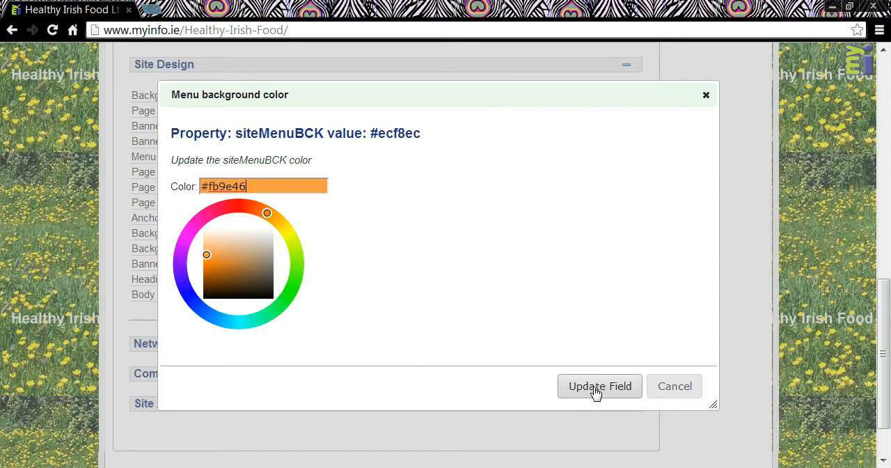
click(599, 386)
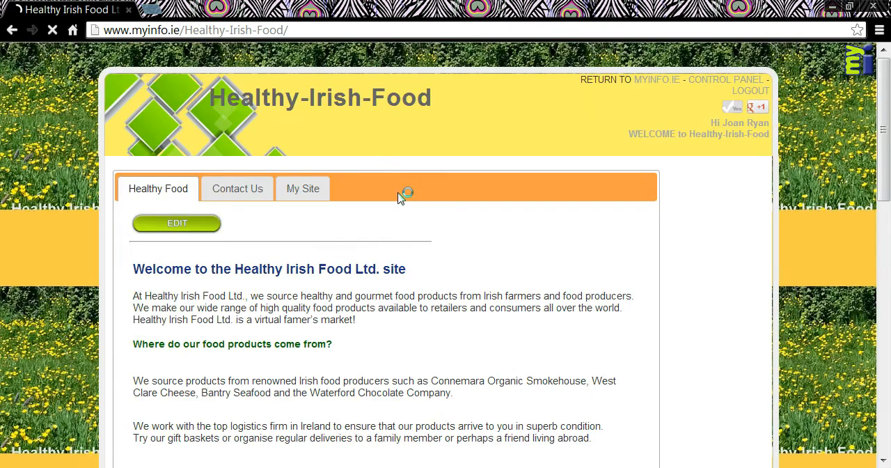
scroll(down, 3)
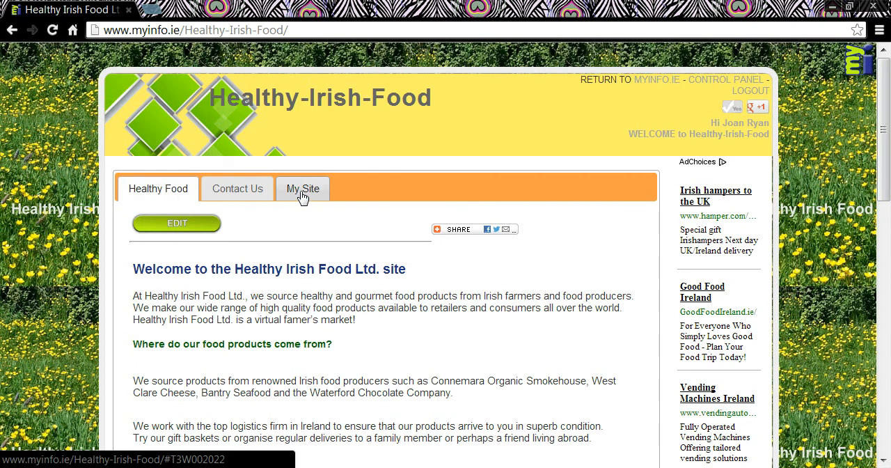
Set the page colour to pale grey #f5f4f4 from the Site Design settings
click(302, 190)
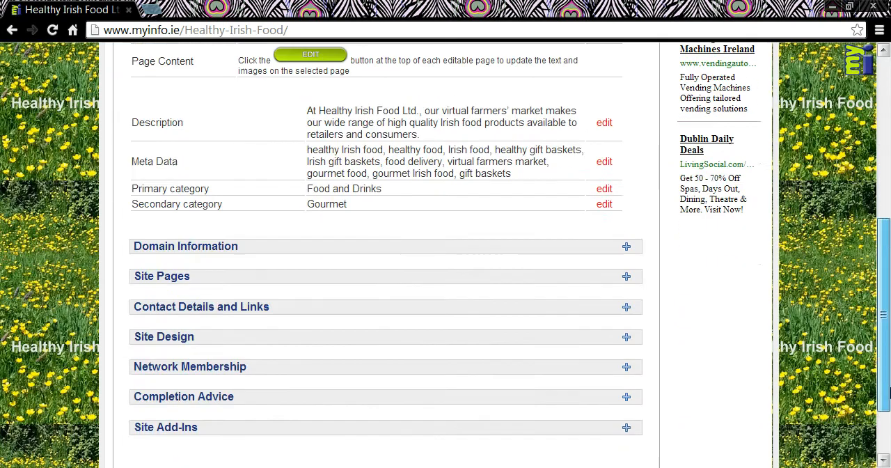
click(164, 337)
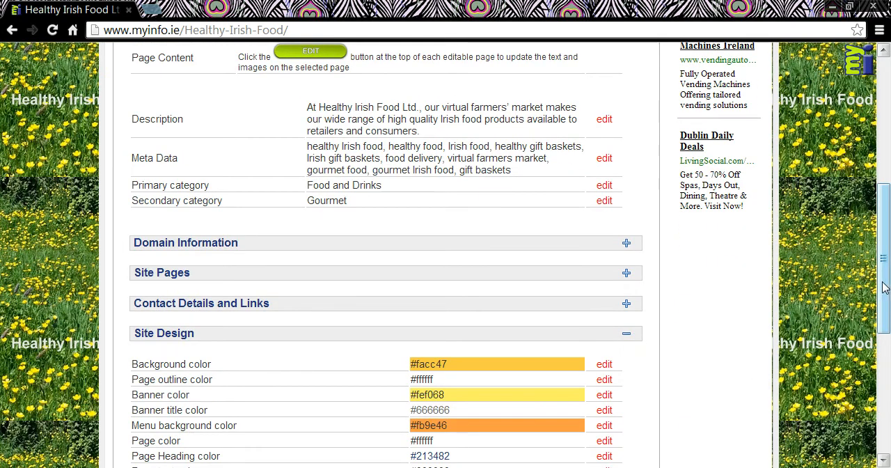
scroll(down, 3)
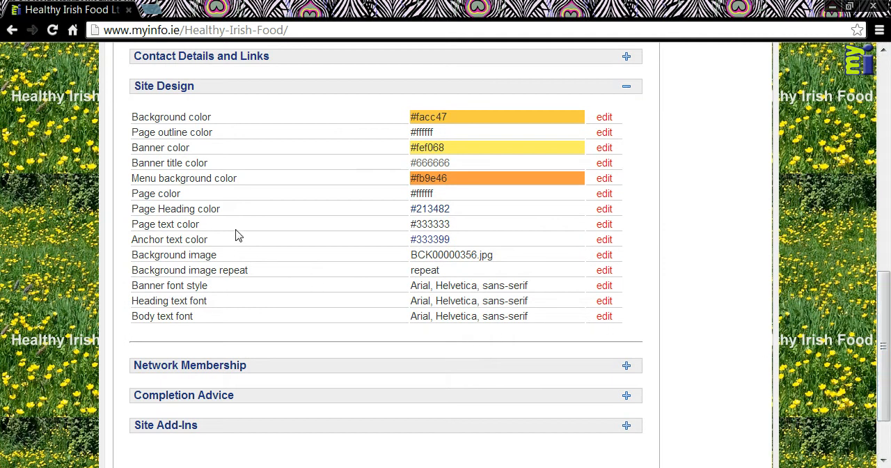
mouse_move(604, 193)
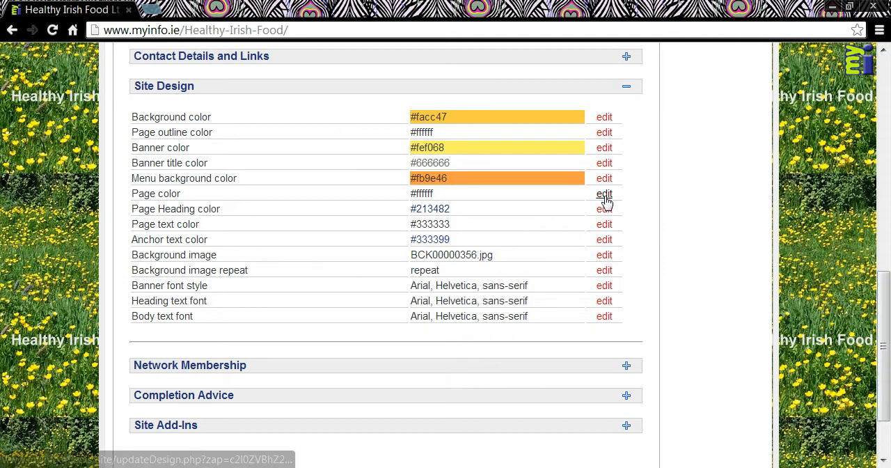
click(604, 193)
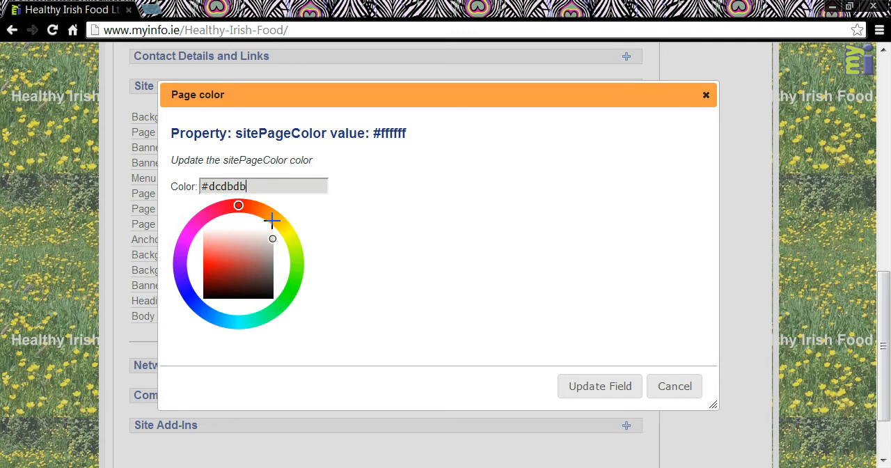
click(268, 231)
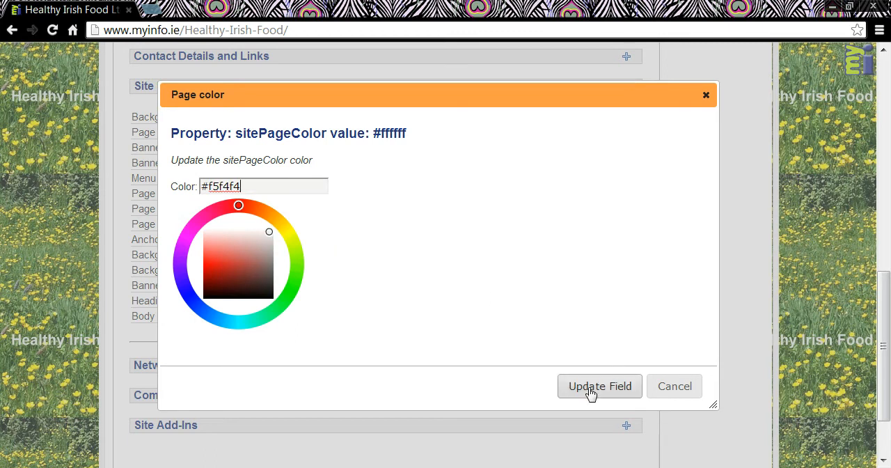
click(599, 385)
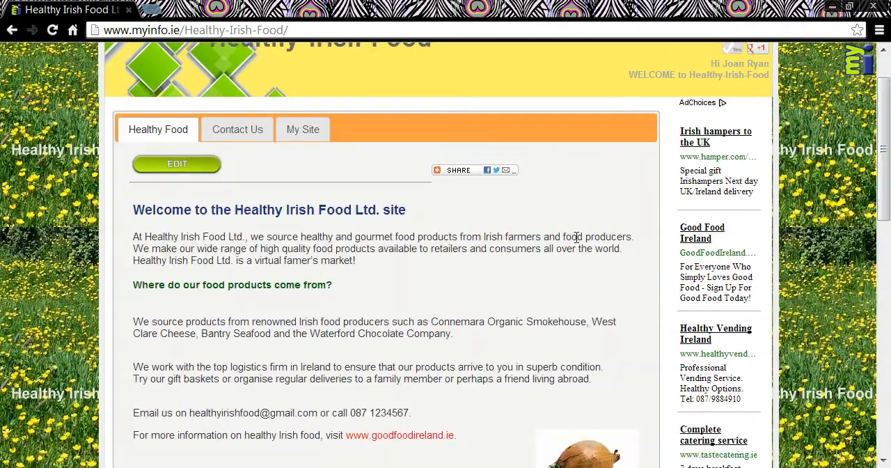
Set the page heading colour to grey #929396, replacing dark blue #213482
click(302, 128)
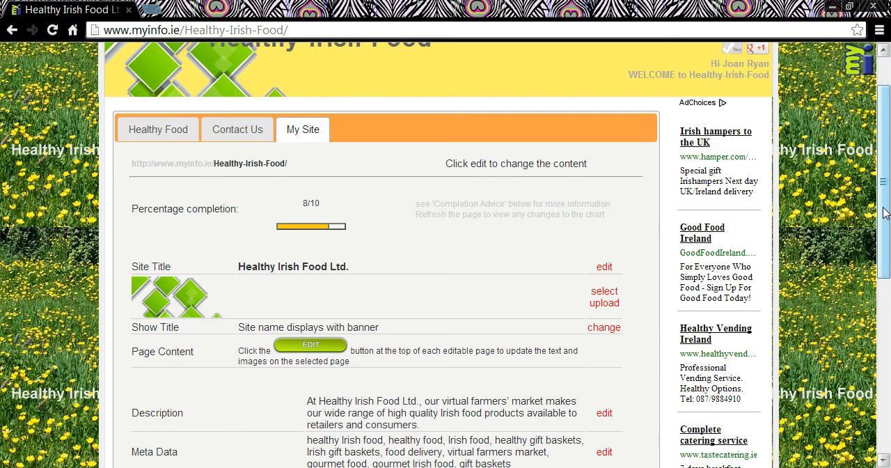
scroll(down, 3)
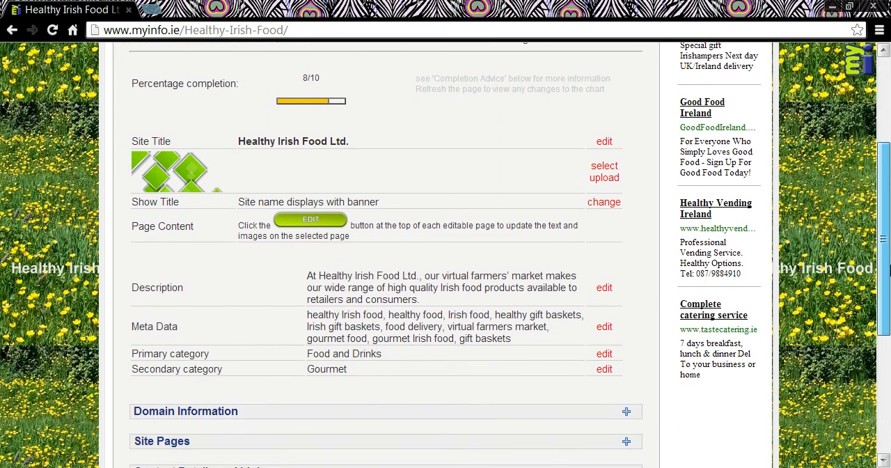
scroll(down, 3)
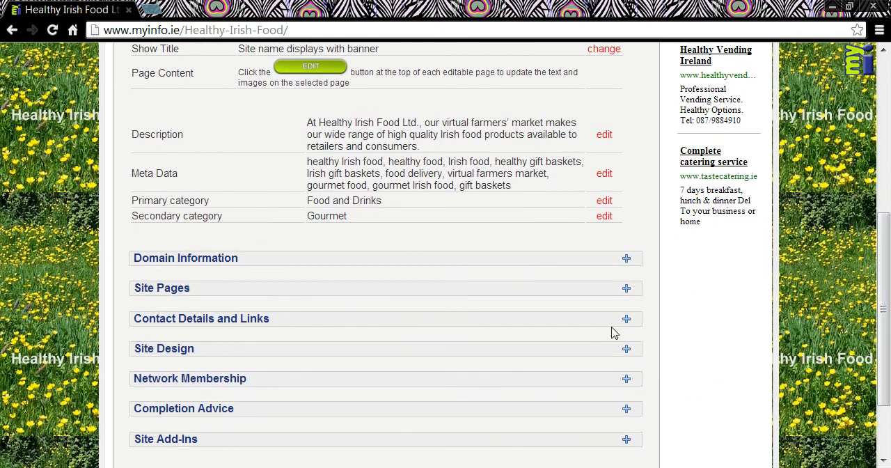
click(625, 349)
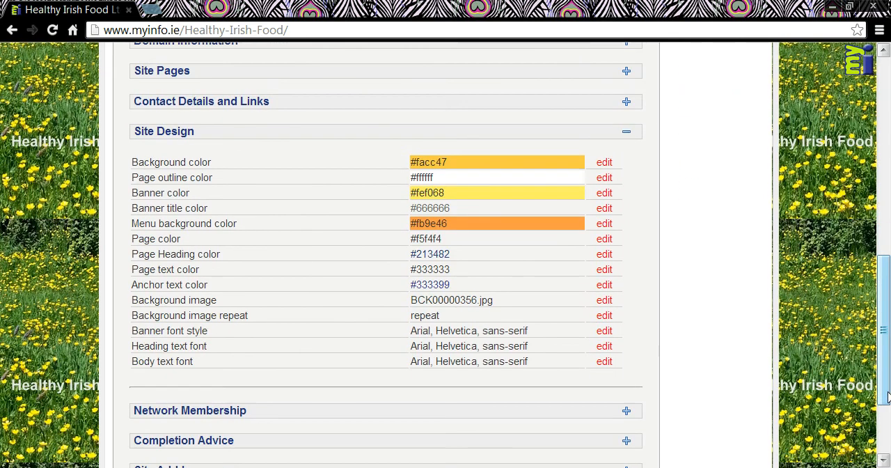
mouse_move(412, 284)
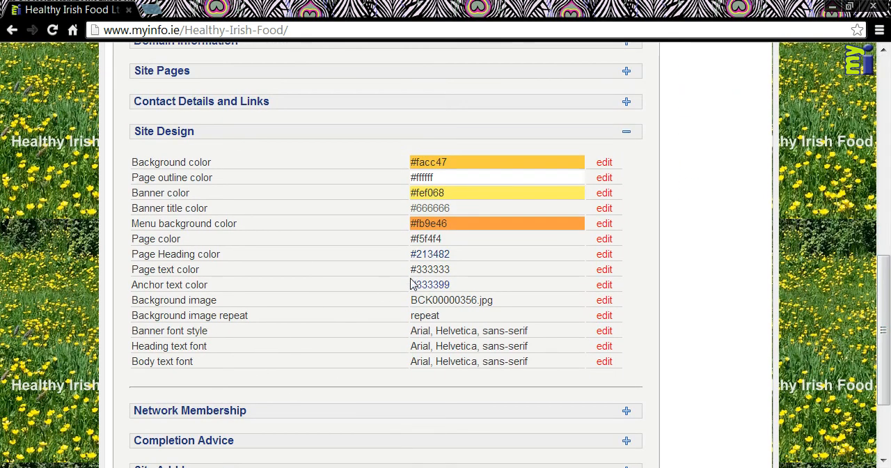
mouse_move(605, 254)
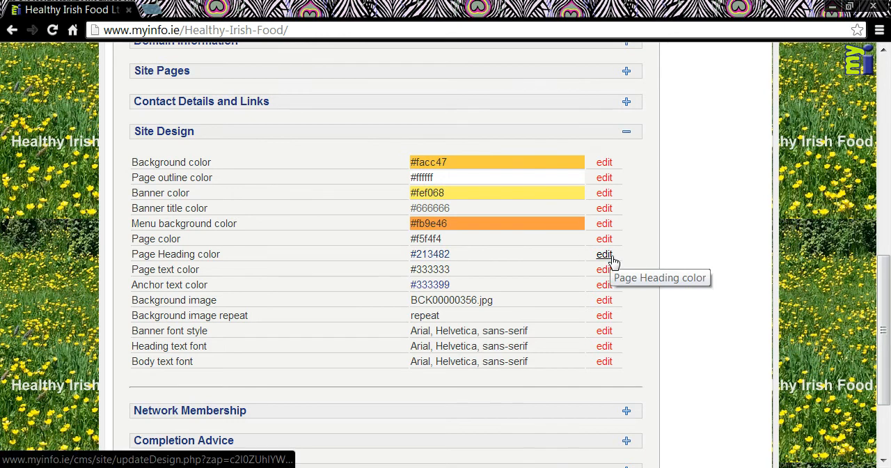
click(604, 253)
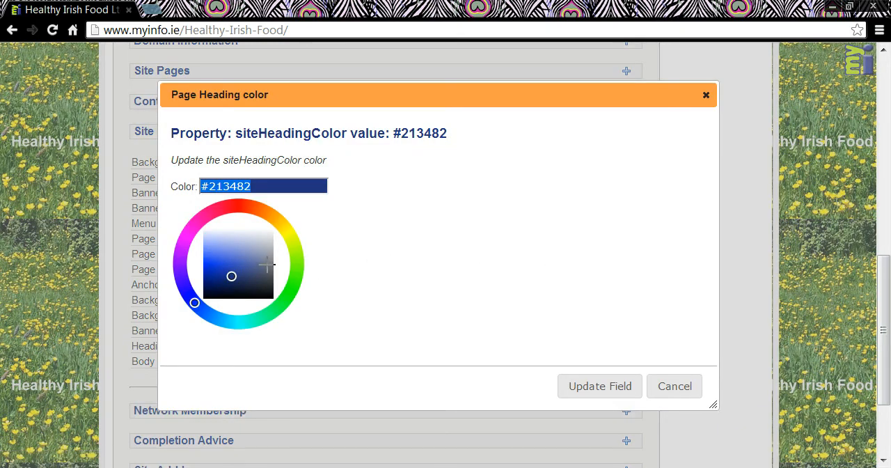
click(271, 252)
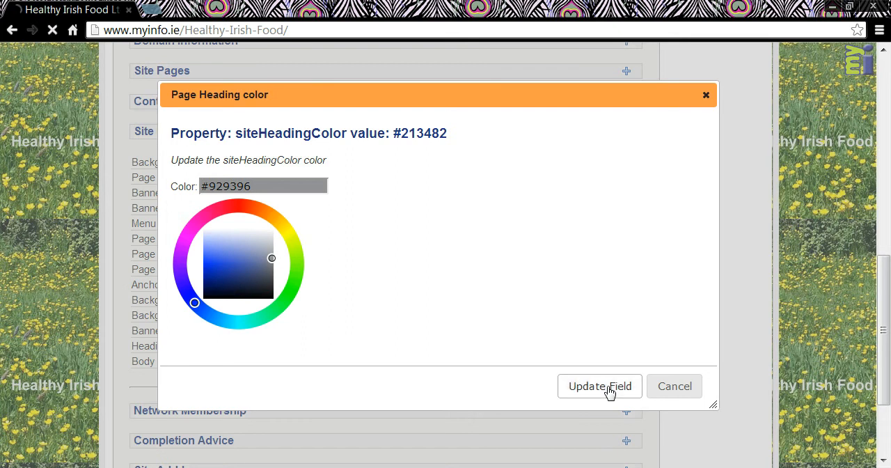
click(599, 387)
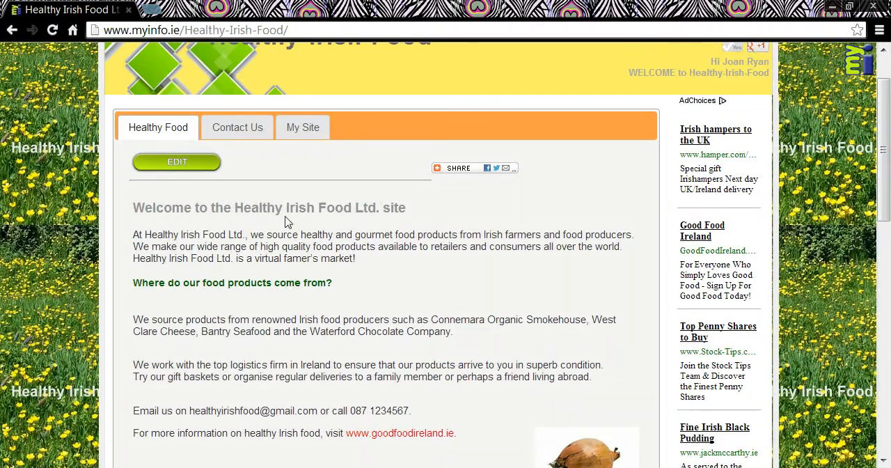
Return to My Site settings and expand the Site Design list of colours and fonts
click(303, 126)
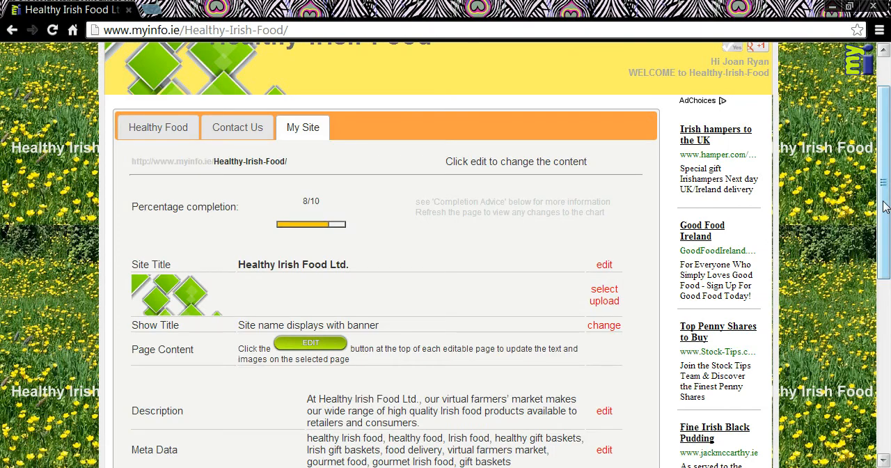
scroll(down, 3)
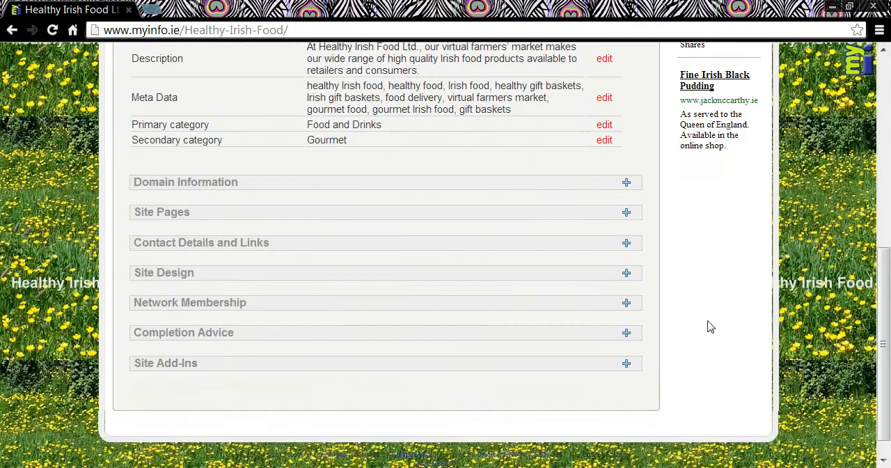
click(625, 273)
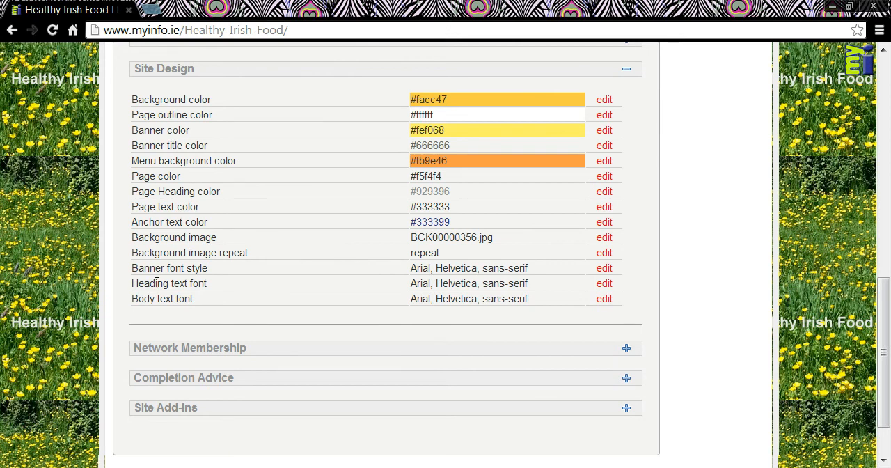
mouse_move(596, 276)
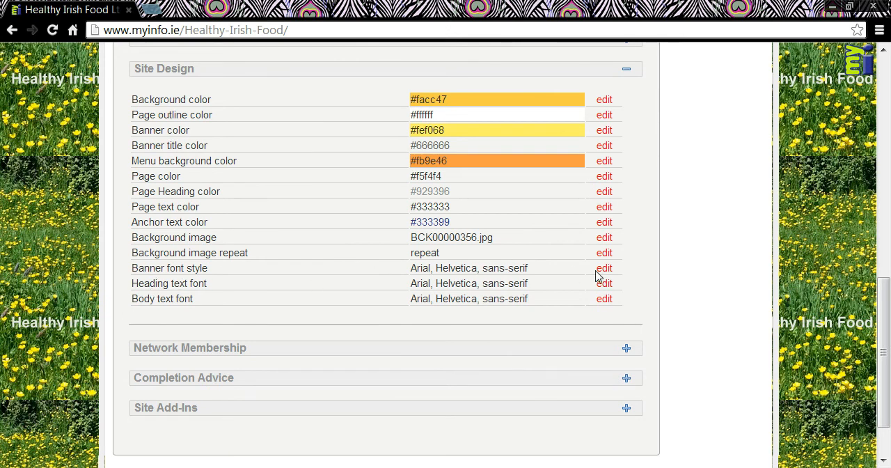
Set the banner font style to "Comic Sans MS", cursive, sans-serif and update the field
click(604, 267)
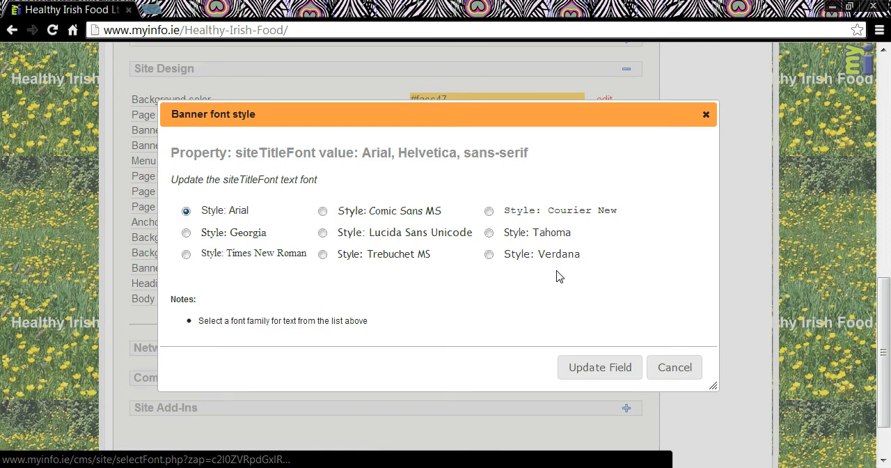
click(323, 212)
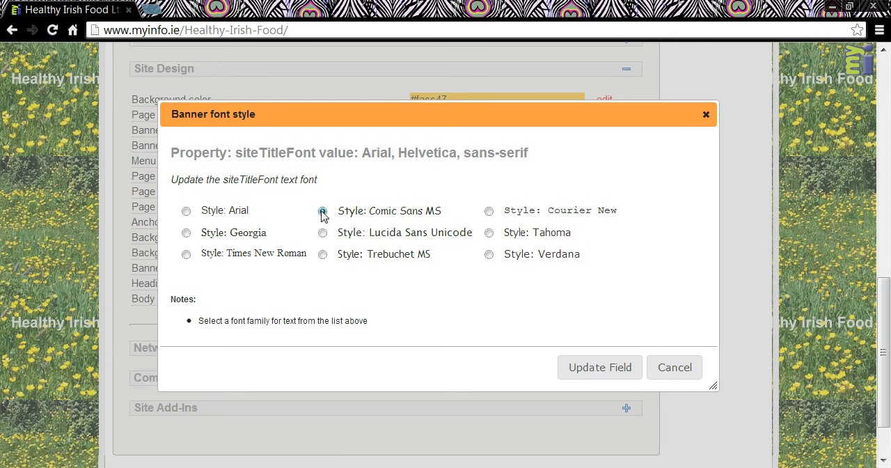
click(599, 367)
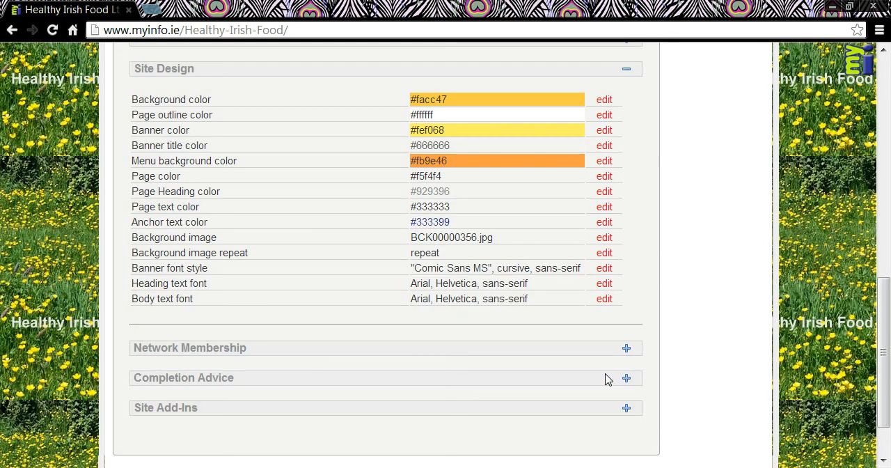
mouse_move(342, 359)
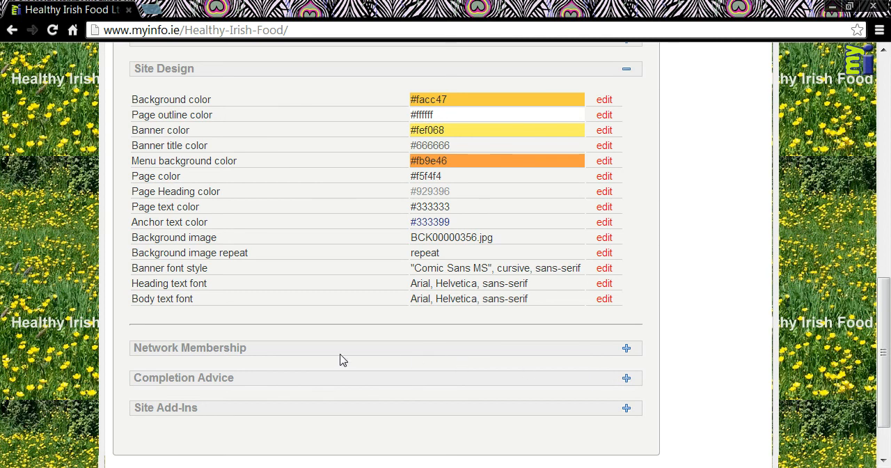
mouse_move(221, 304)
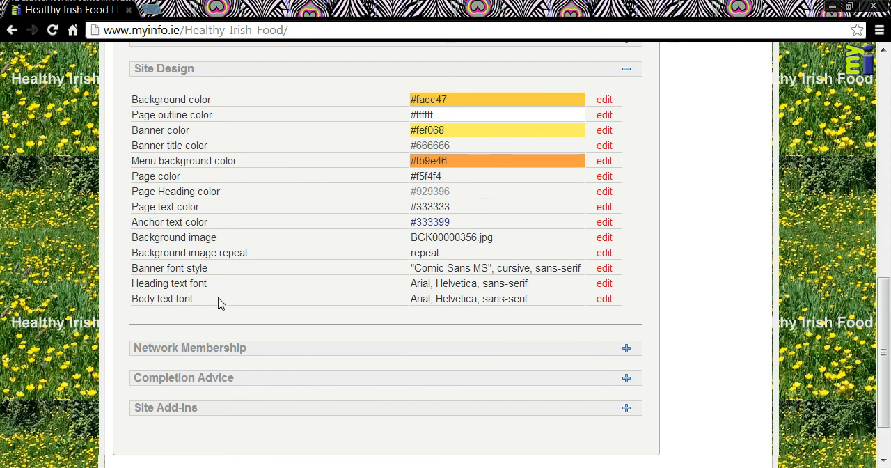